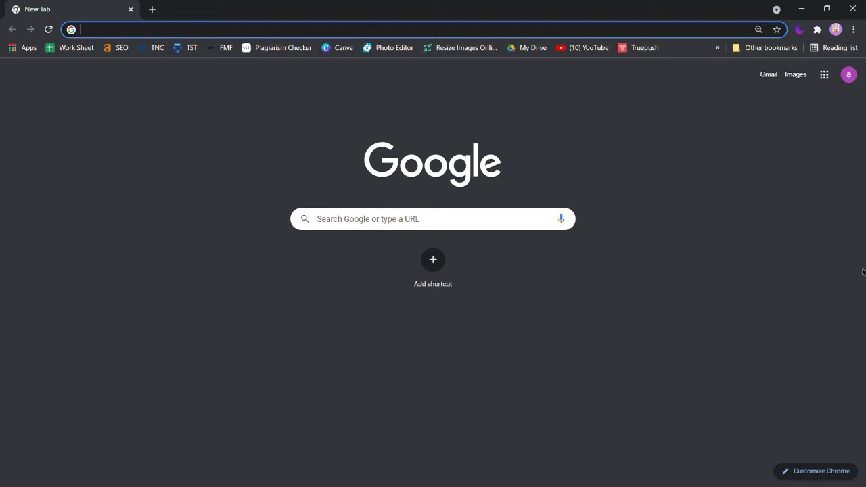
Step: Navigate to the discord.com homepage via the address bar suggestion
{"action": "type", "text": "discord"}
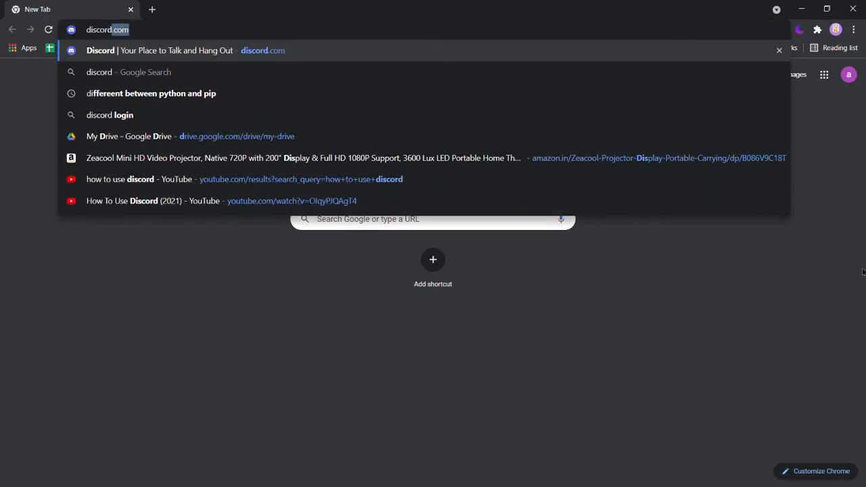
{"action": "left_click", "coordinate": [160, 50]}
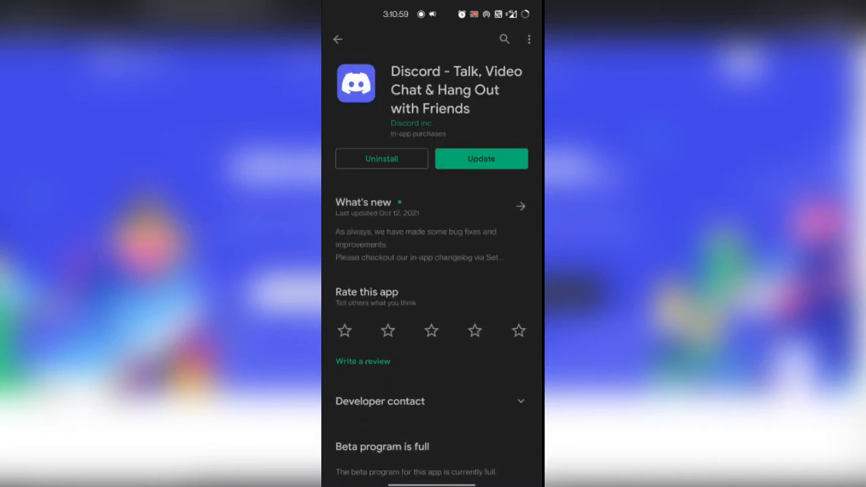
Step: Download the Windows installer and confirm email verification without launching the desktop app
{"action": "left_click", "coordinate": [481, 159]}
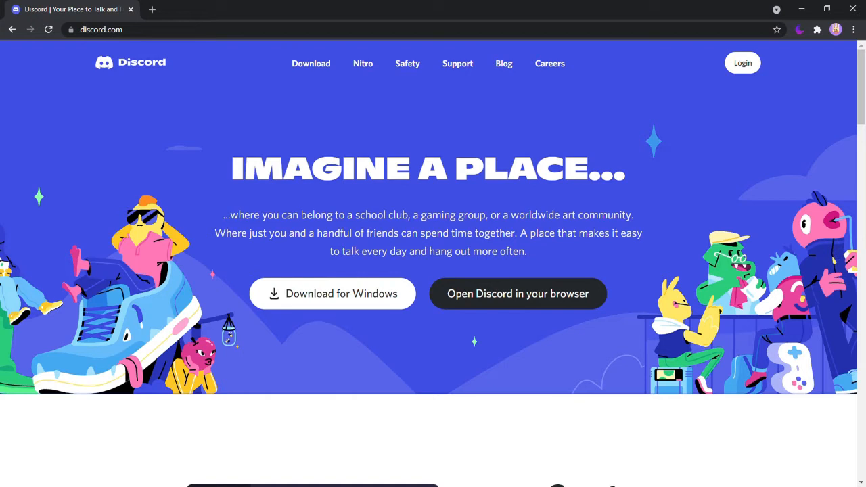
{"action": "left_click", "coordinate": [332, 294]}
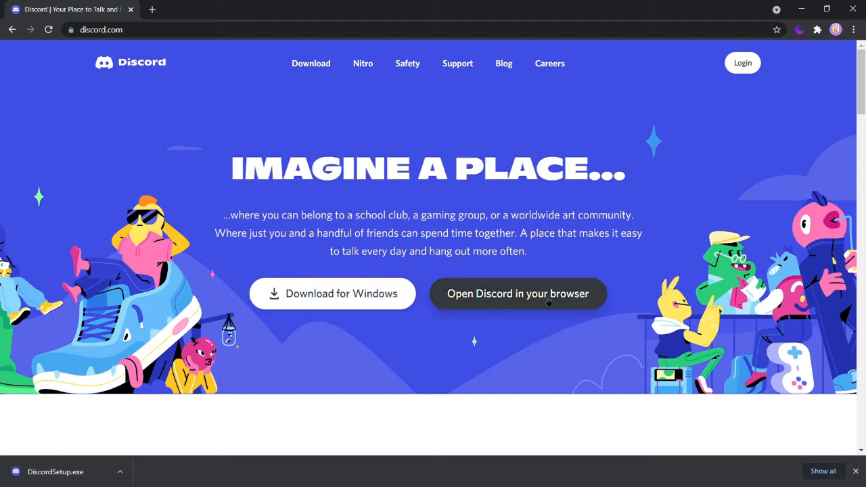
{"action": "left_click", "coordinate": [517, 294]}
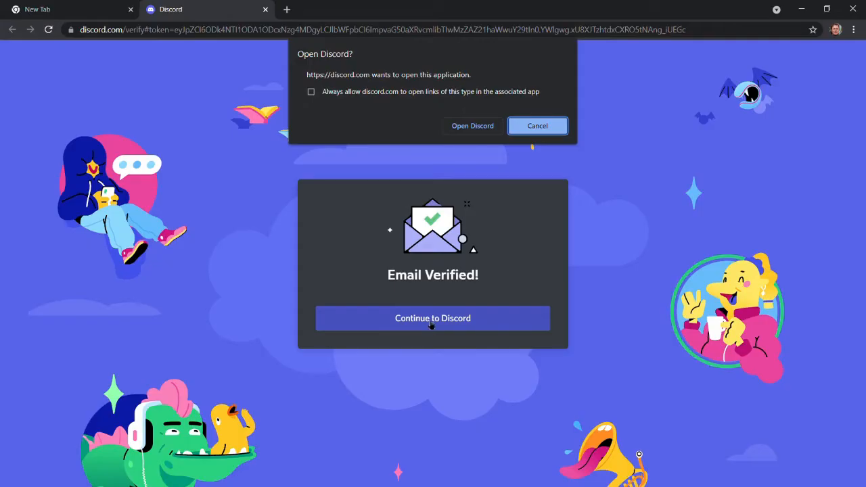
{"action": "left_click", "coordinate": [537, 124]}
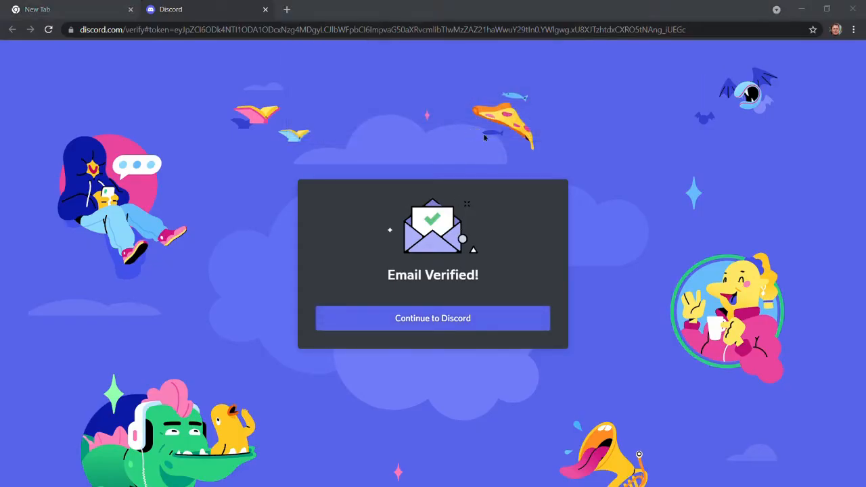
{"action": "mouse_move", "coordinate": [814, 64]}
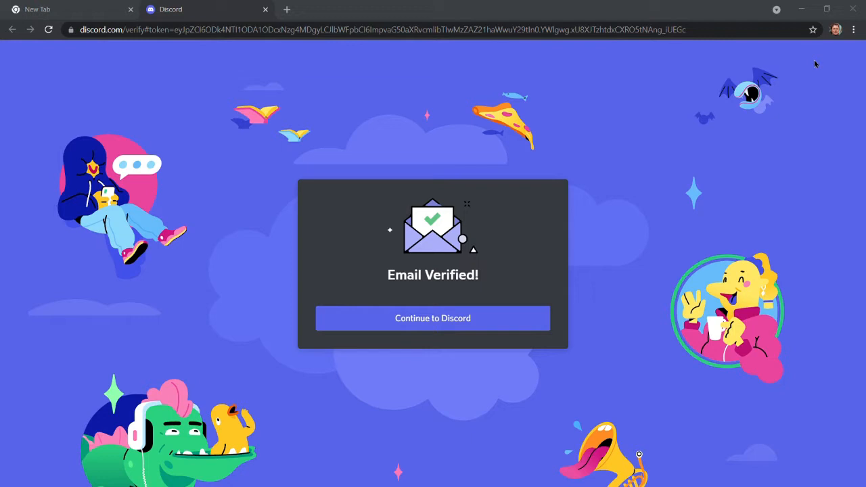
Step: Register a new account in the desktop app and land on the Friends home screen
{"action": "left_click", "coordinate": [433, 318]}
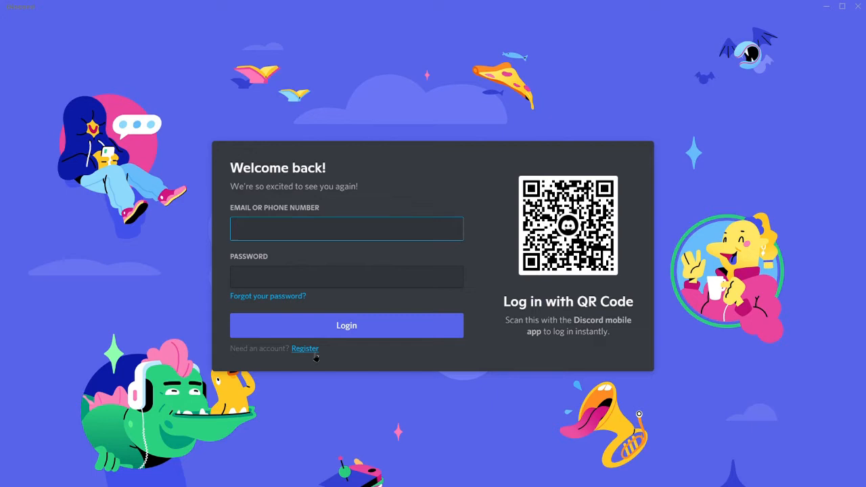
{"action": "left_click", "coordinate": [306, 349]}
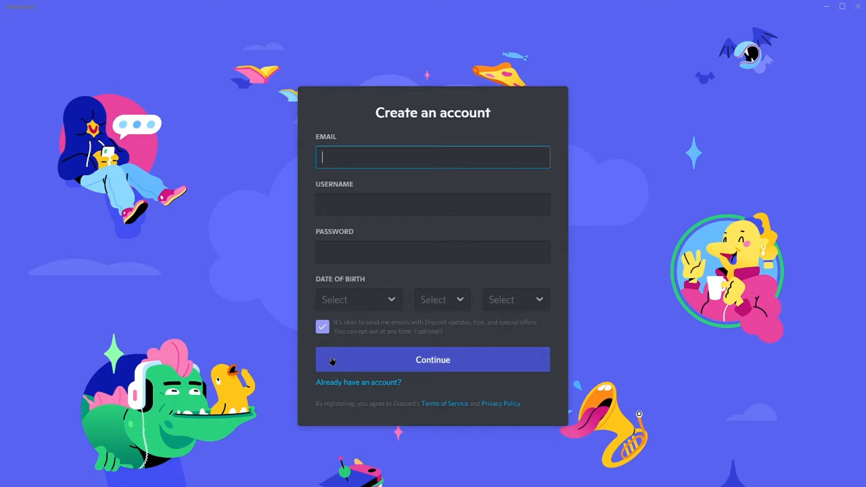
{"action": "left_click", "coordinate": [433, 360]}
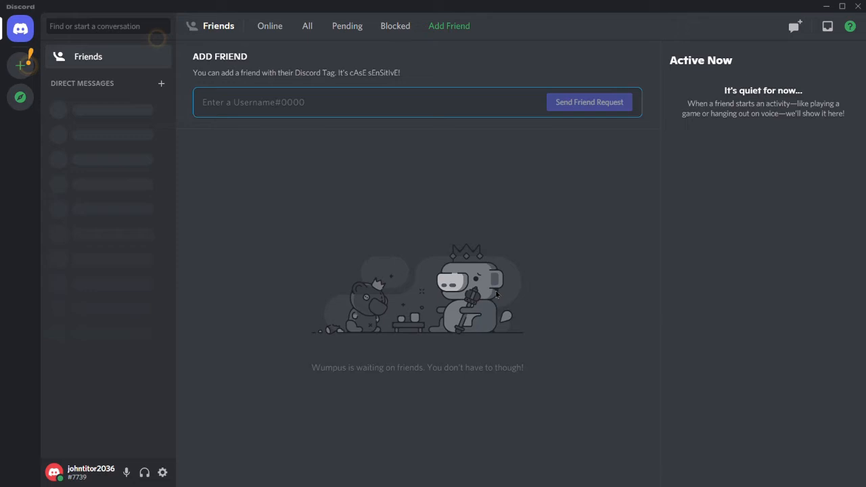
{"action": "mouse_move", "coordinate": [493, 300]}
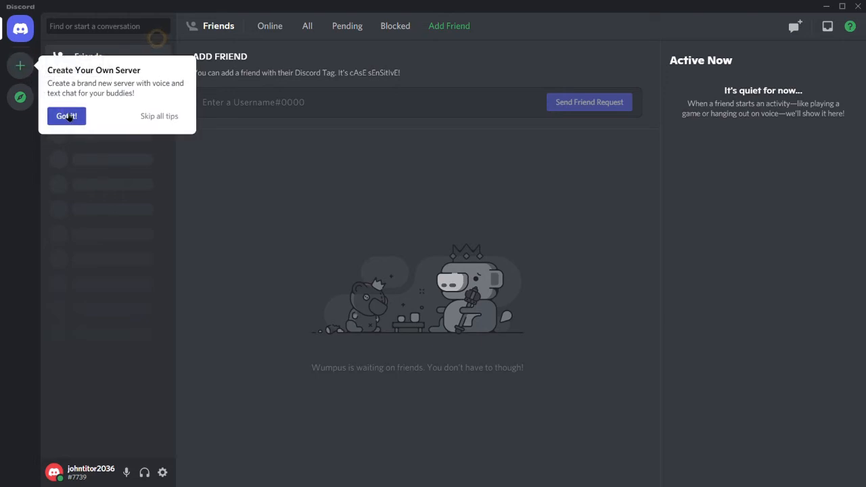
{"action": "left_click", "coordinate": [66, 116]}
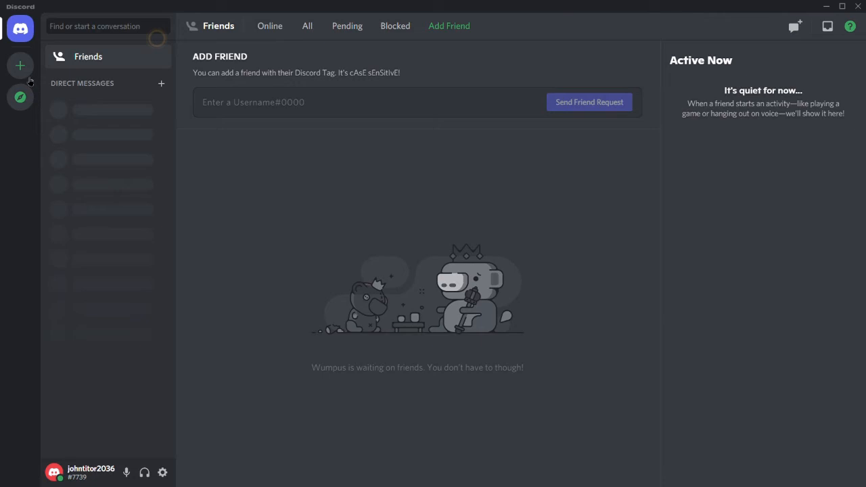
{"action": "mouse_move", "coordinate": [19, 65]}
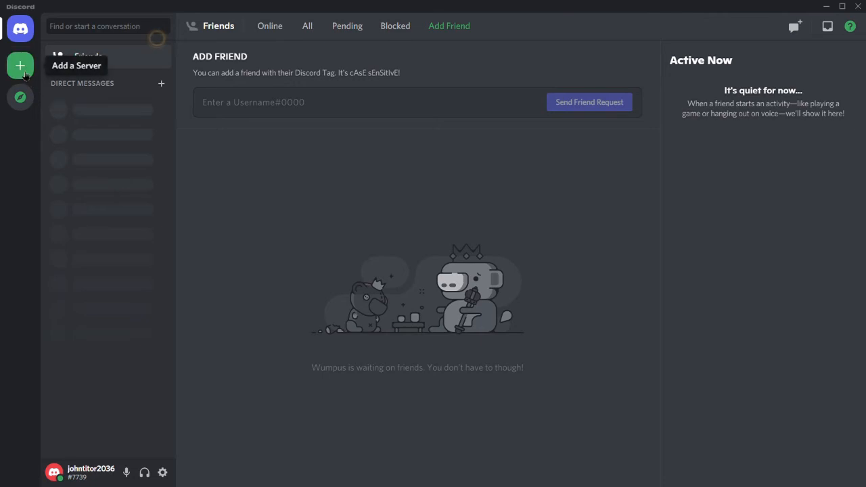
Step: Create johntitor2036's server from scratch with its default name, opening its general channel
{"action": "left_click", "coordinate": [21, 65]}
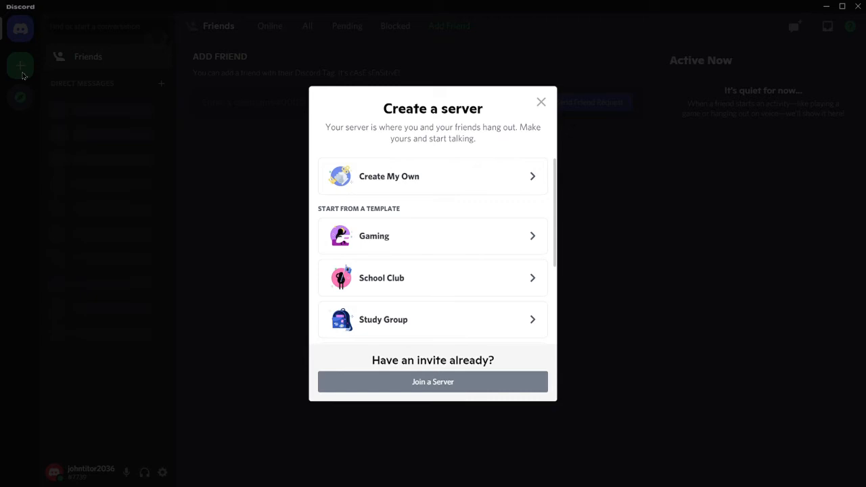
{"action": "mouse_move", "coordinate": [373, 186]}
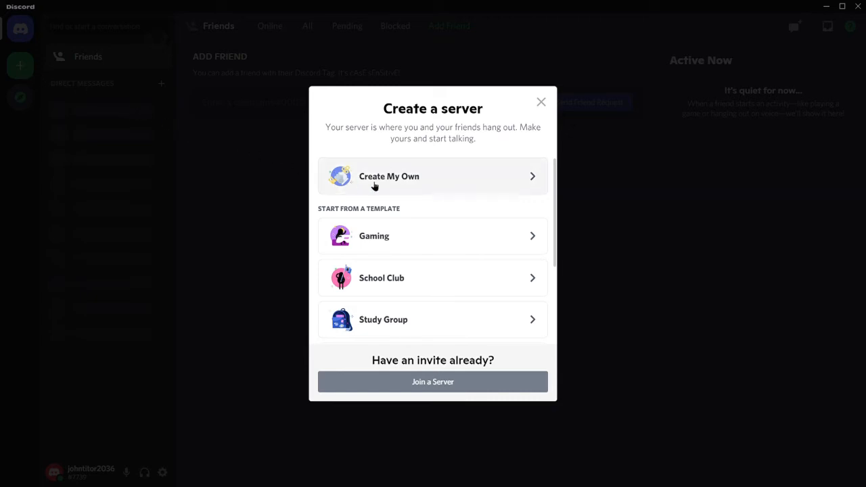
{"action": "mouse_move", "coordinate": [484, 196]}
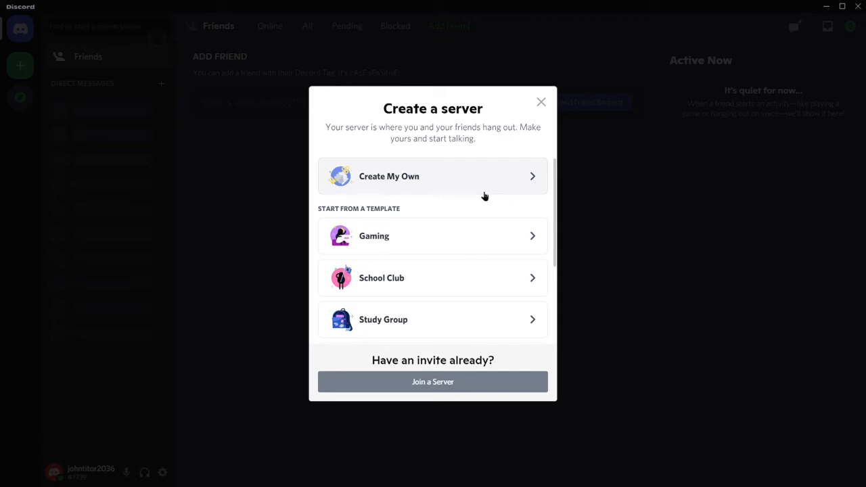
{"action": "mouse_move", "coordinate": [406, 186]}
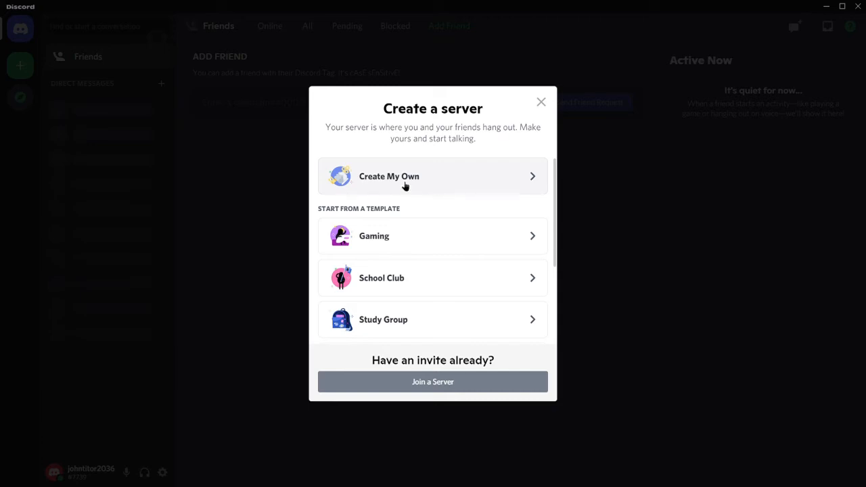
{"action": "left_click", "coordinate": [390, 176]}
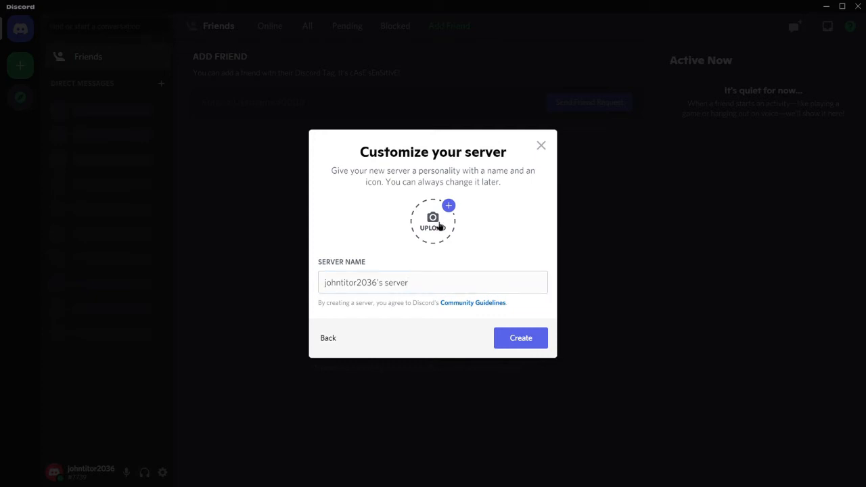
{"action": "left_click", "coordinate": [519, 339]}
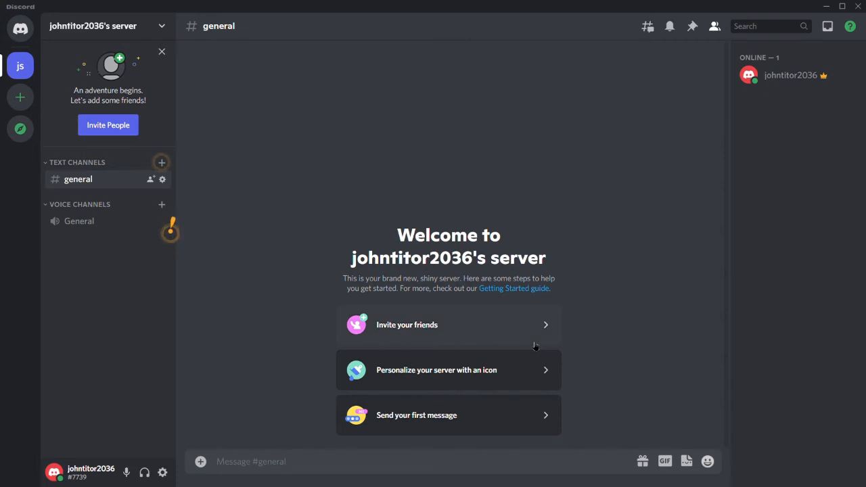
{"action": "mouse_move", "coordinate": [809, 173]}
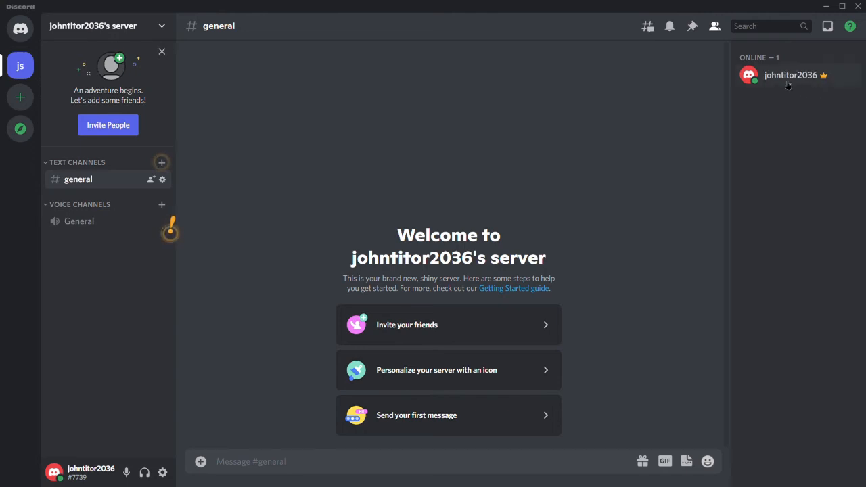
{"action": "mouse_move", "coordinate": [671, 138]}
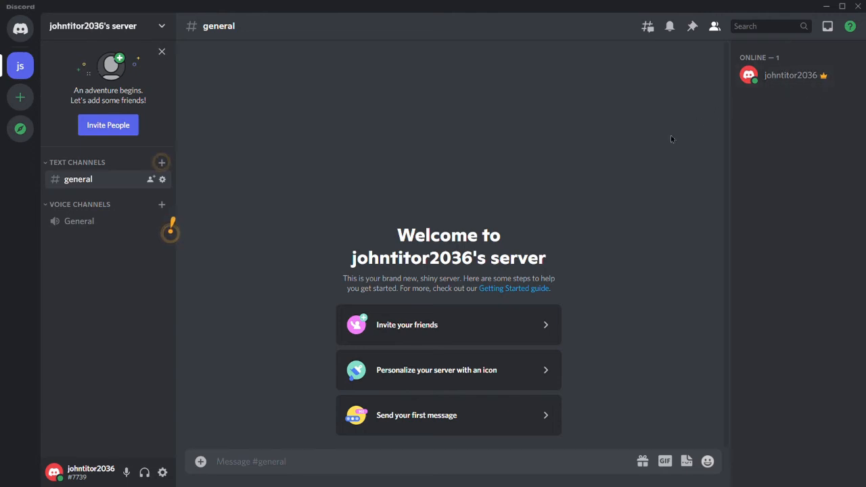
{"action": "mouse_move", "coordinate": [130, 160]}
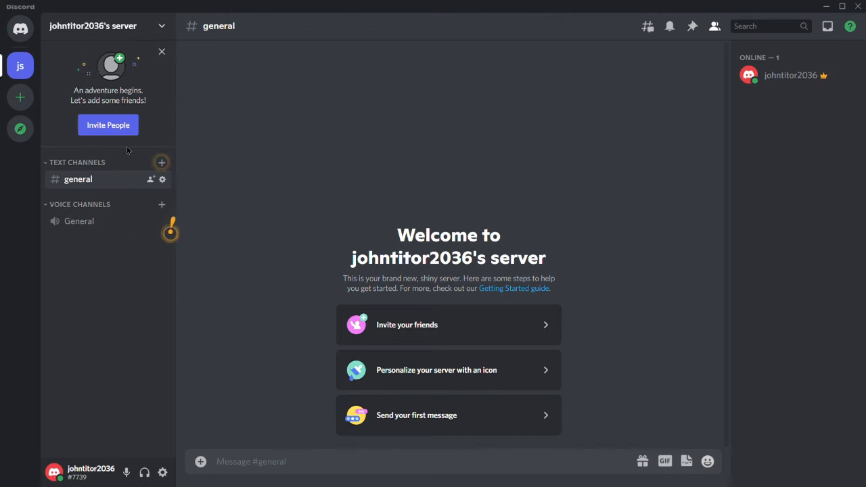
{"action": "mouse_move", "coordinate": [125, 246]}
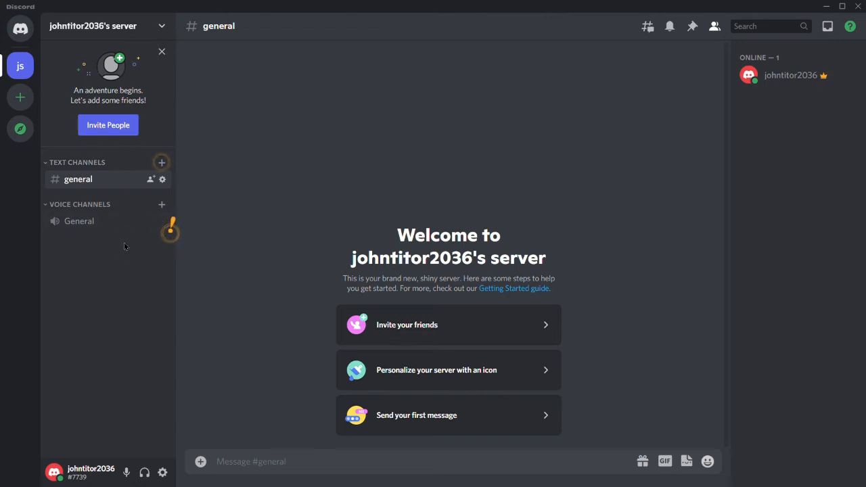
{"action": "mouse_move", "coordinate": [163, 163]}
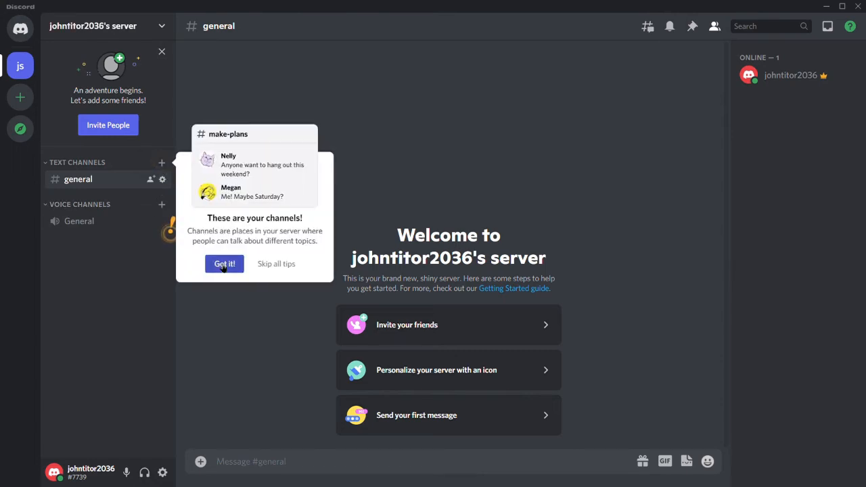
{"action": "left_click", "coordinate": [225, 262]}
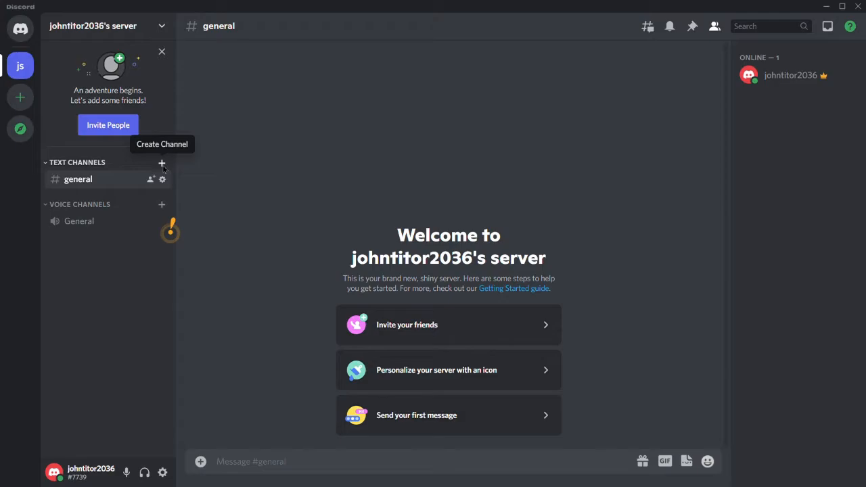
{"action": "mouse_move", "coordinate": [152, 179]}
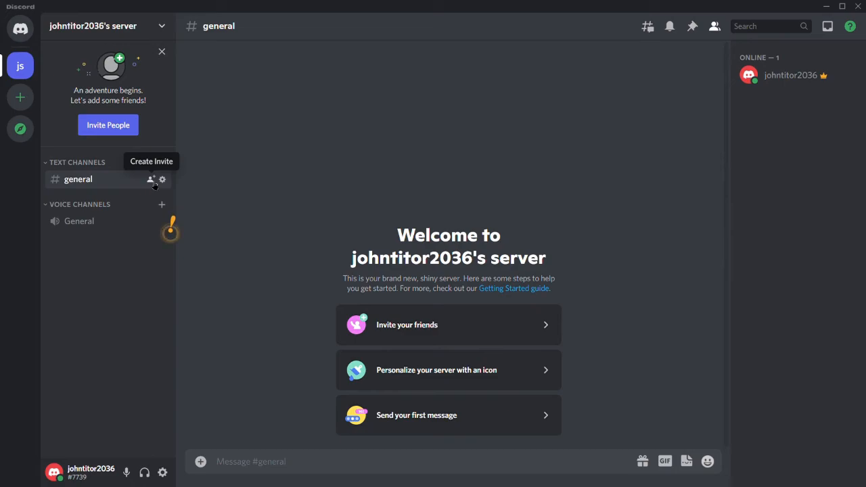
{"action": "left_click", "coordinate": [152, 178]}
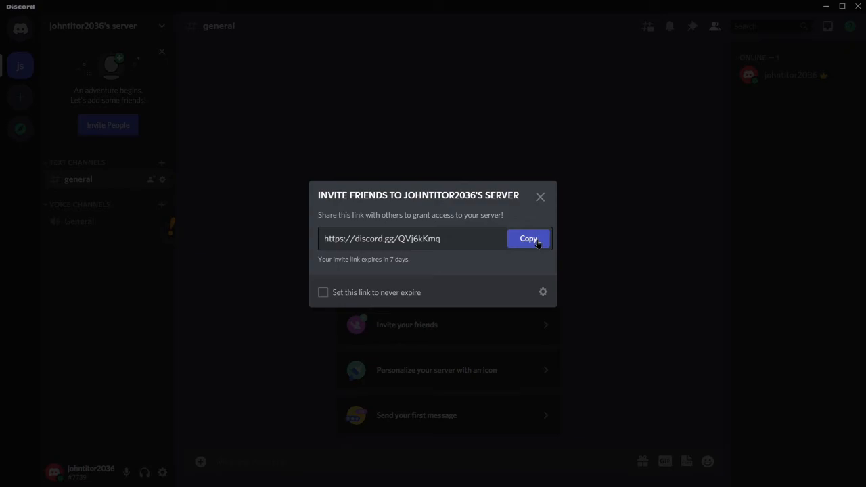
{"action": "left_click", "coordinate": [540, 197]}
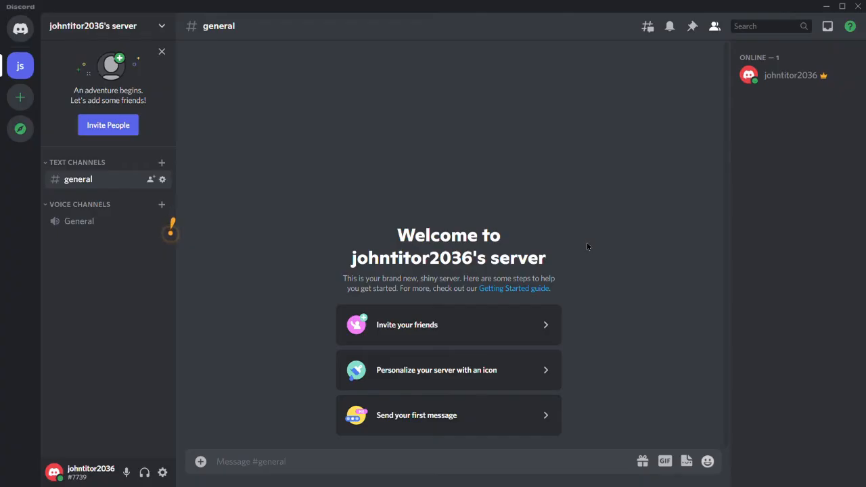
{"action": "mouse_move", "coordinate": [252, 176]}
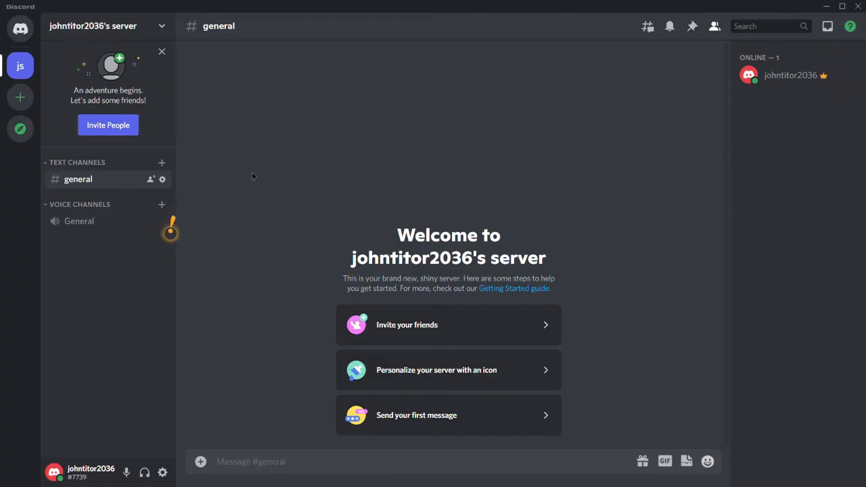
{"action": "mouse_move", "coordinate": [20, 128]}
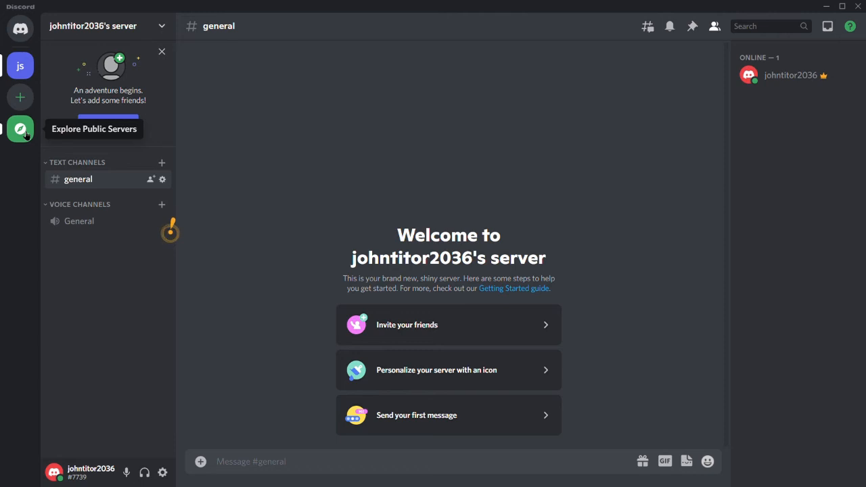
Step: Search public servers for 'tech', then join Tech News Central Hub by invite link
{"action": "left_click", "coordinate": [21, 129]}
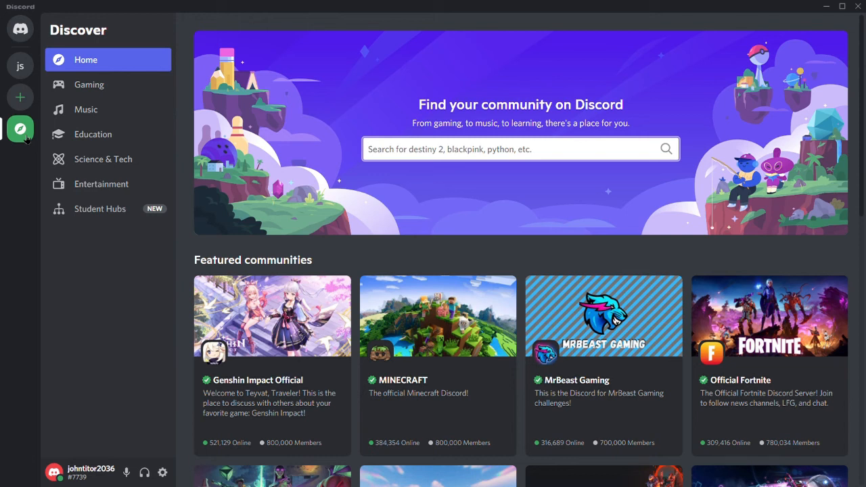
{"action": "left_click", "coordinate": [520, 149]}
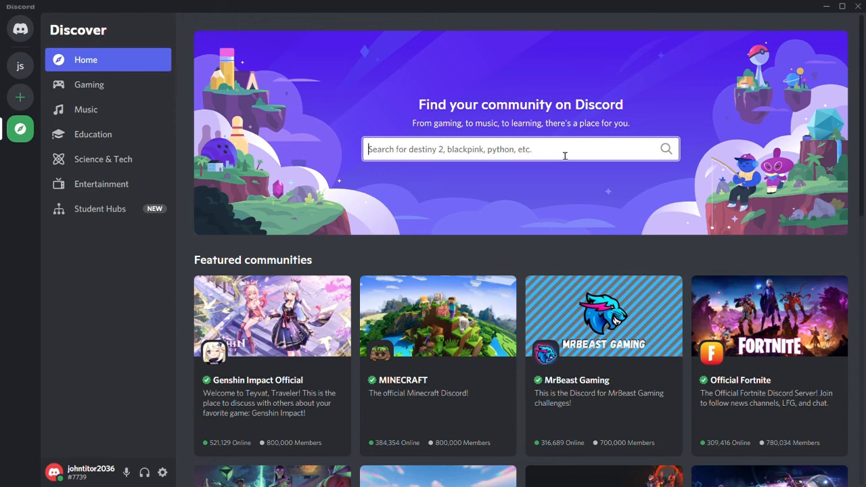
{"action": "type", "text": "tech news central hub"}
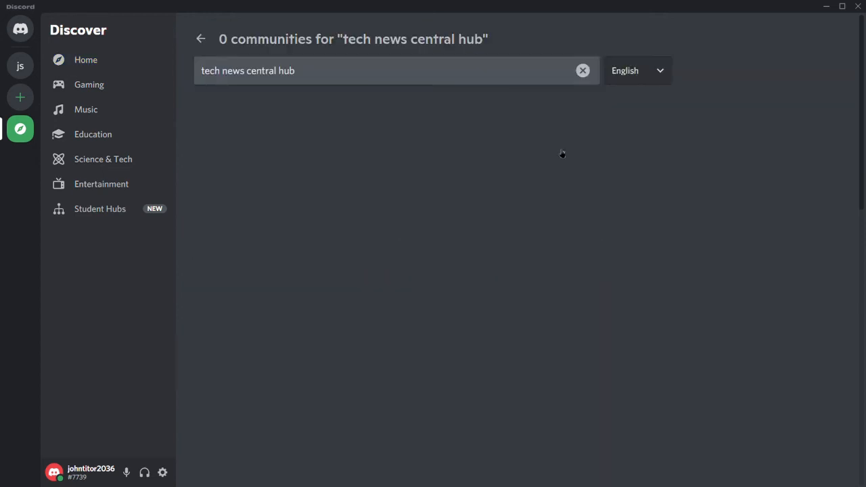
{"action": "left_click", "coordinate": [19, 97]}
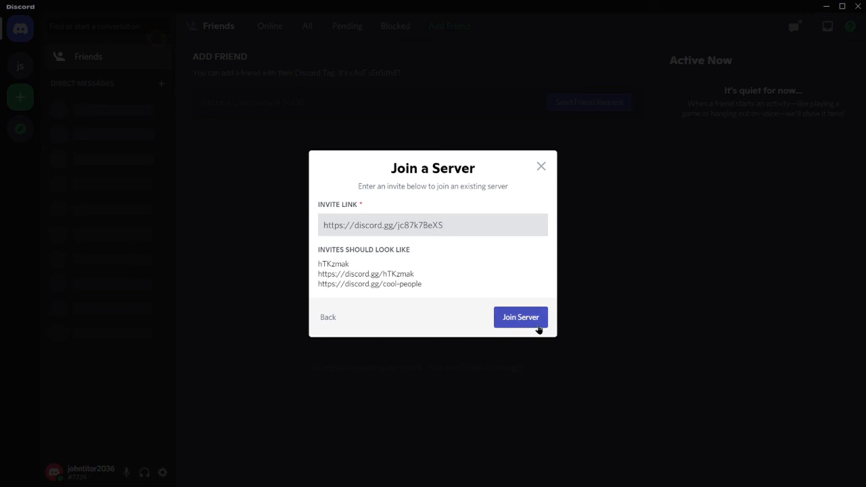
{"action": "left_click", "coordinate": [520, 316]}
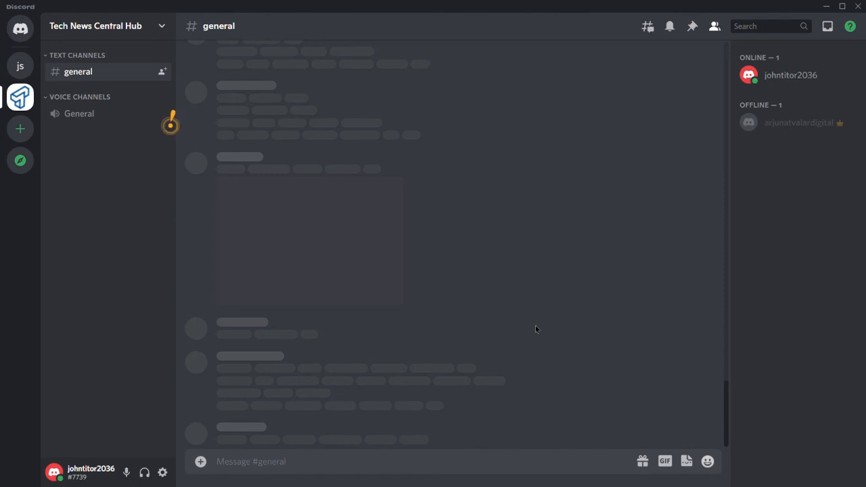
{"action": "mouse_move", "coordinate": [89, 473]}
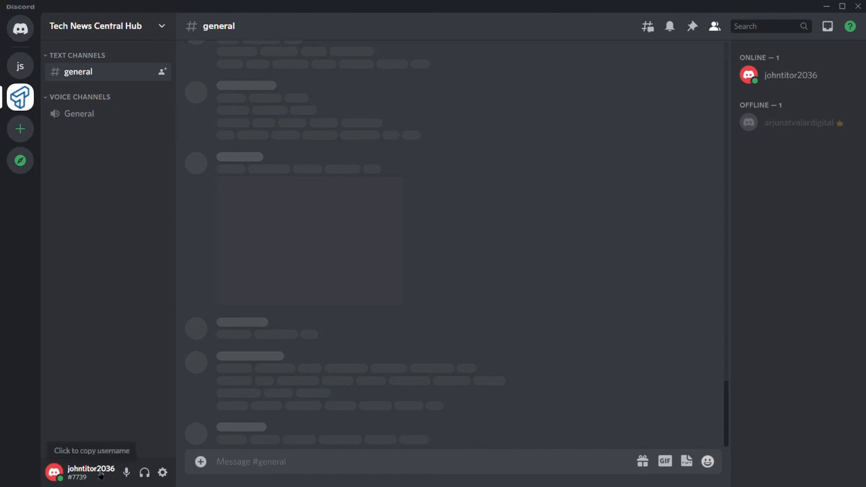
{"action": "mouse_move", "coordinate": [162, 472]}
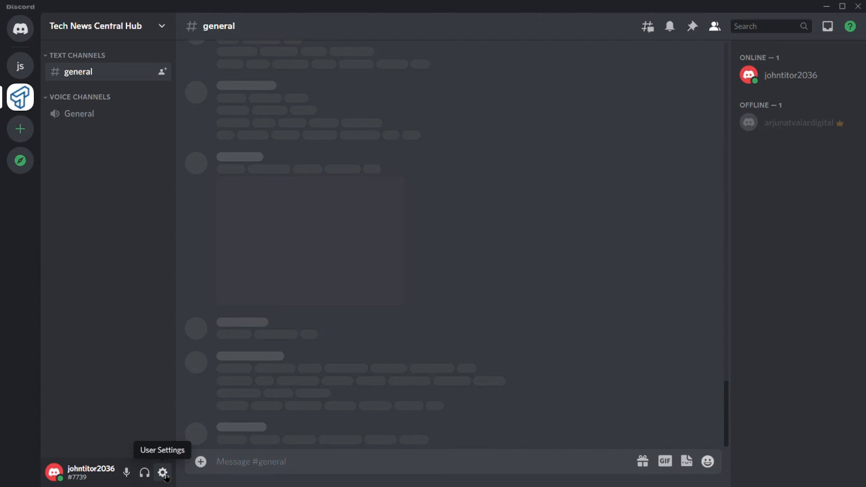
Step: Start a Mic Test from the Voice & Video page of User Settings
{"action": "left_click", "coordinate": [163, 472]}
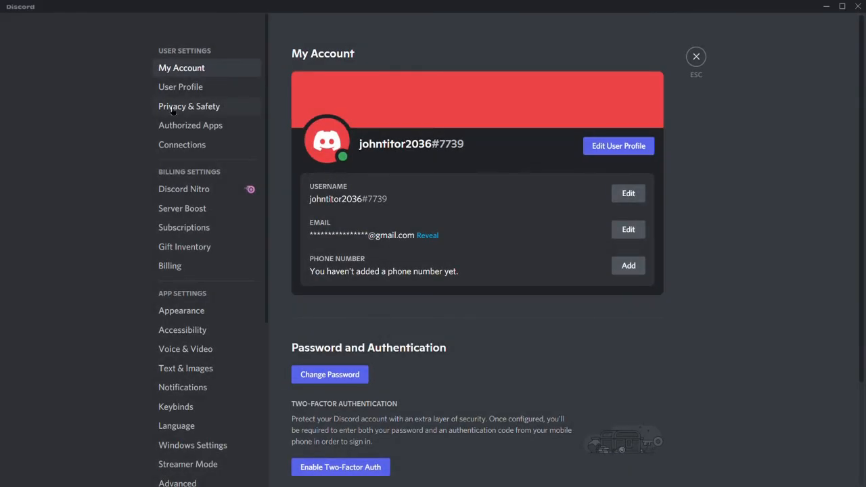
{"action": "left_click", "coordinate": [186, 349]}
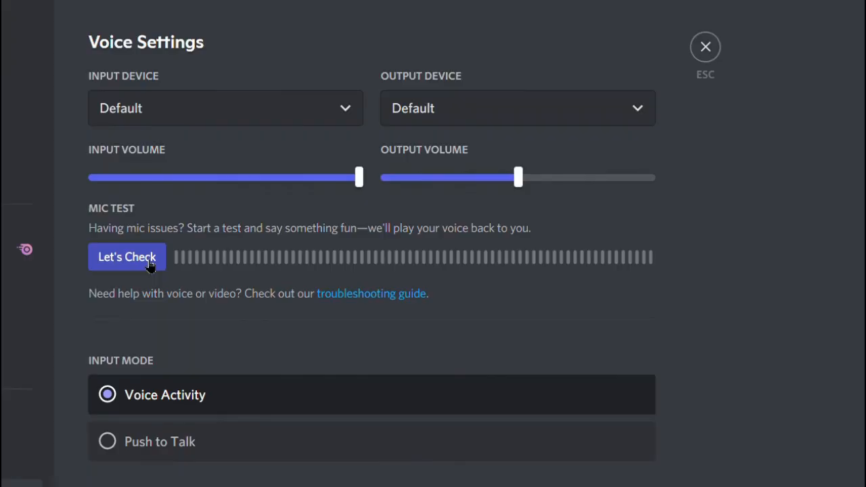
{"action": "left_click", "coordinate": [127, 257]}
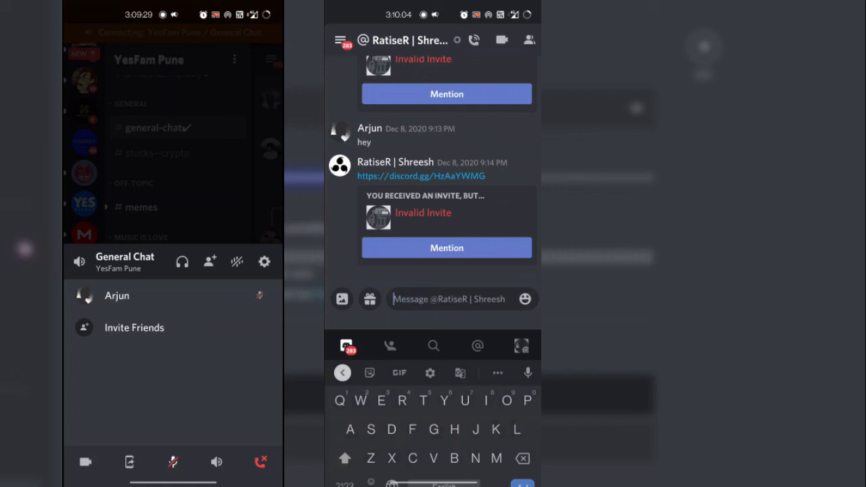
Step: Draft 'Hello' in the direct message box using the keyboard suggestion
{"action": "type", "text": "Hell"}
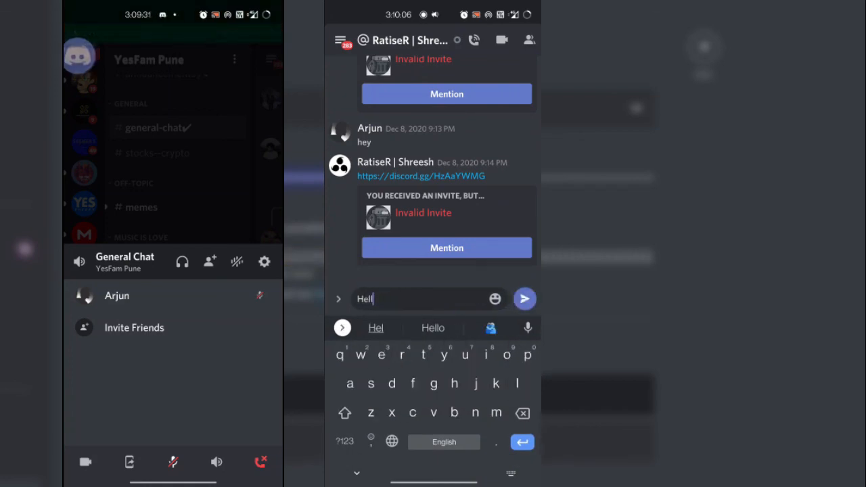
{"action": "left_click", "coordinate": [525, 299]}
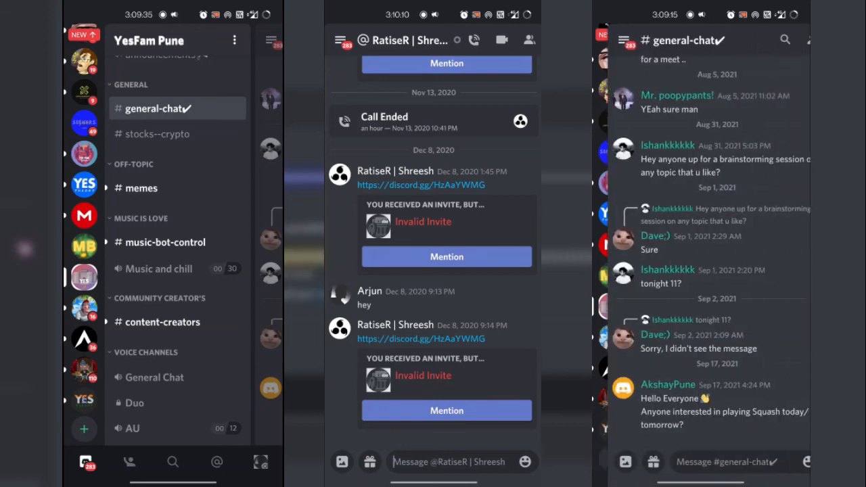
{"action": "type", "text": "Hello"}
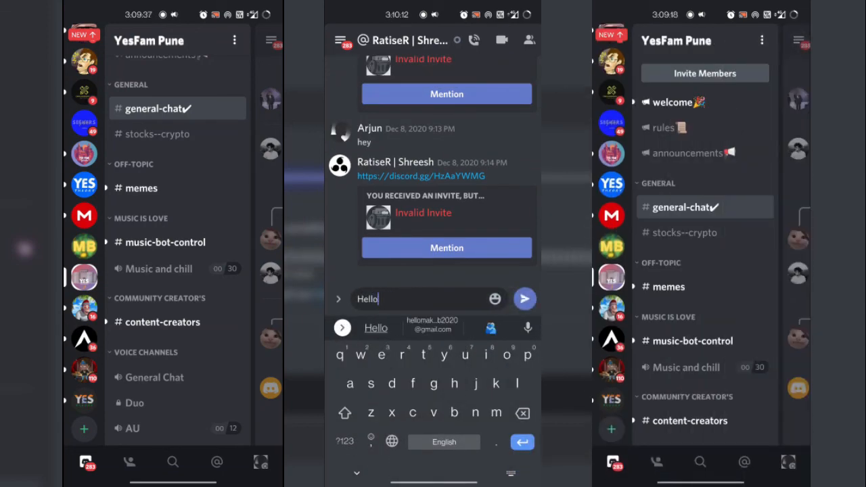